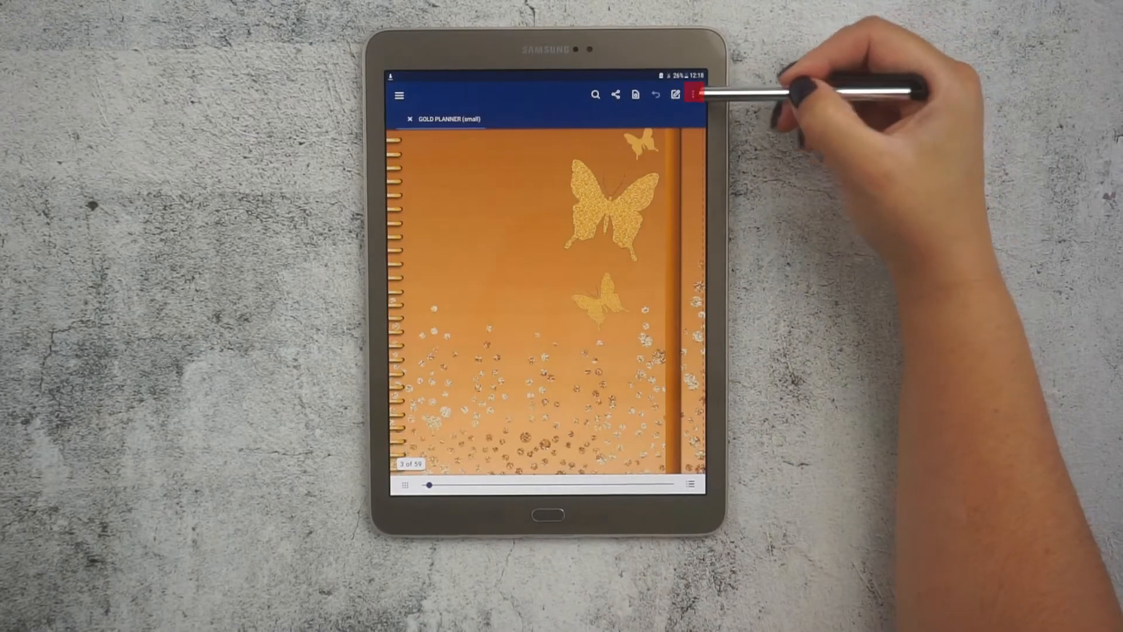
# - Show the gold planner's extra document options to reach Edit pages
pyautogui.click(695, 94)
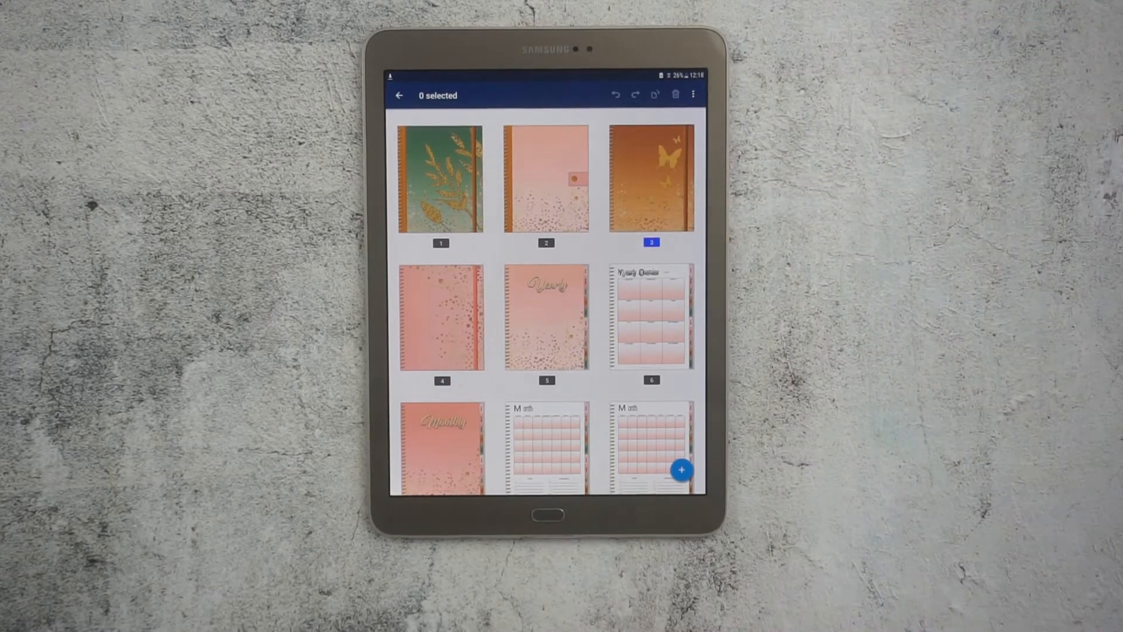
# - Leave the gold planner's page editor and switch to the 83-page pink planner
pyautogui.click(547, 179)
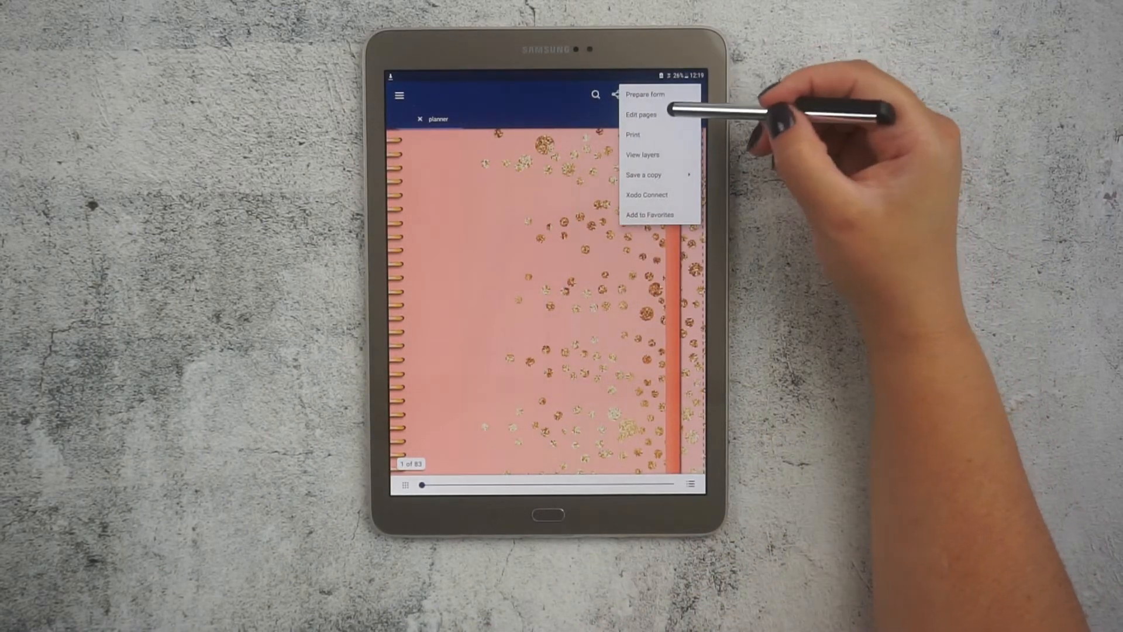
# - Enter Edit pages for the pink planner and deselect its first page thumbnail
pyautogui.click(642, 115)
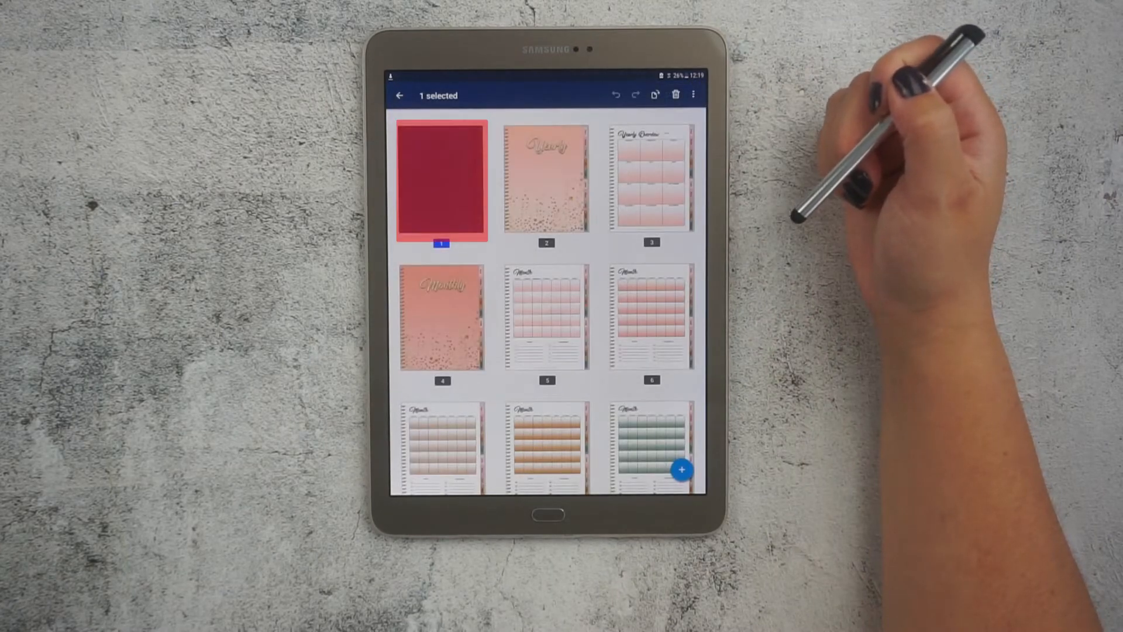
pyautogui.click(441, 182)
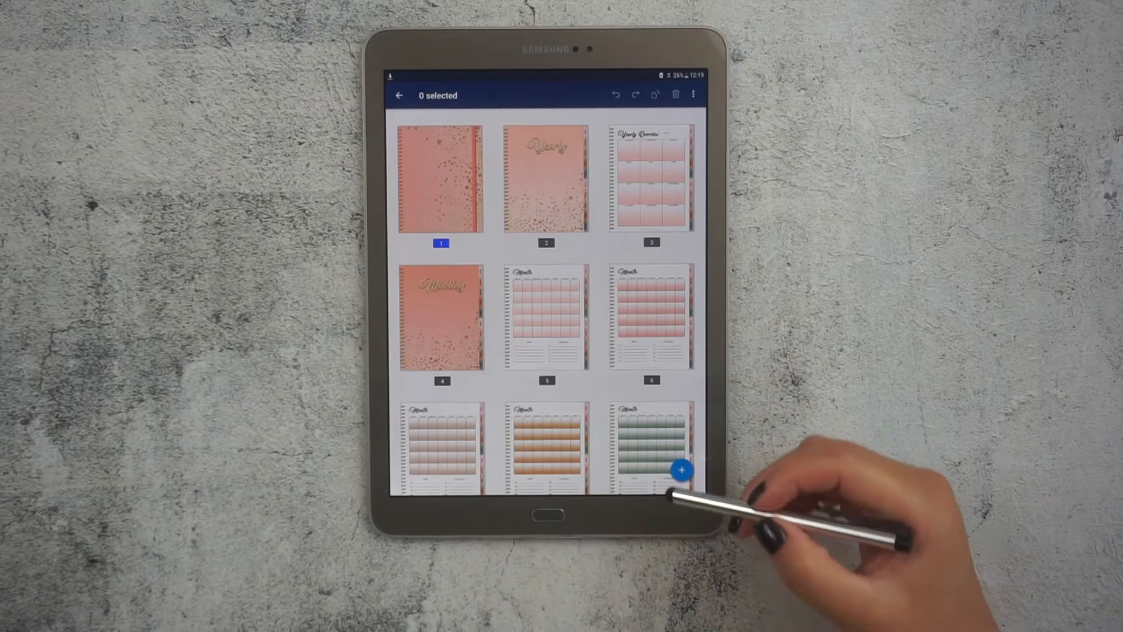
# - Reveal the add-page choices: blank page, from image, or another document
pyautogui.click(681, 470)
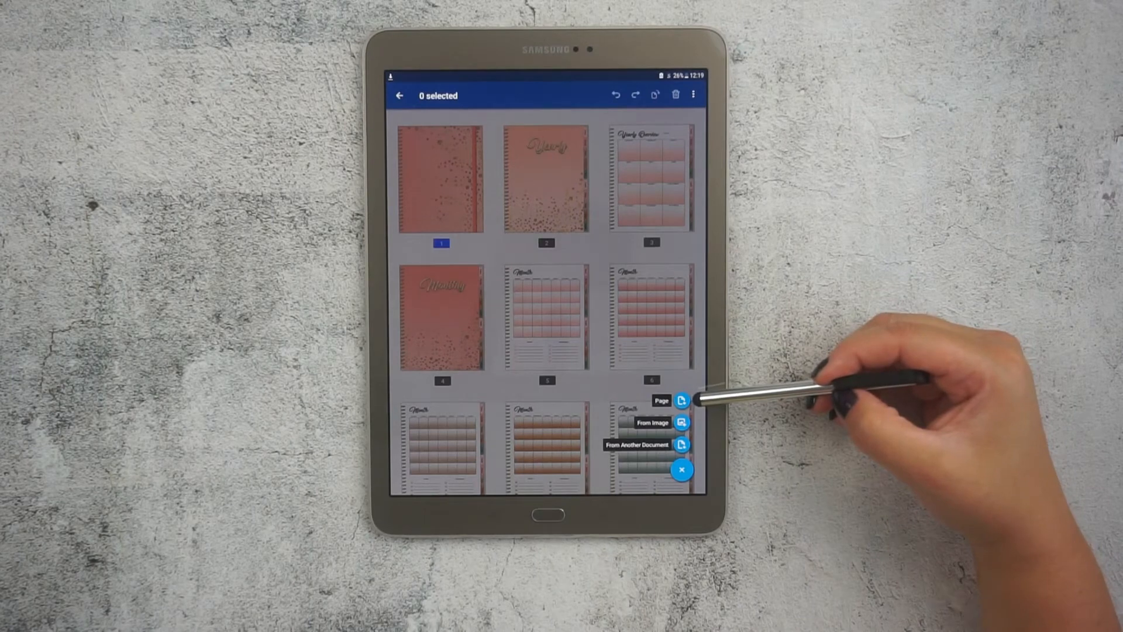
pyautogui.moveTo(705, 401)
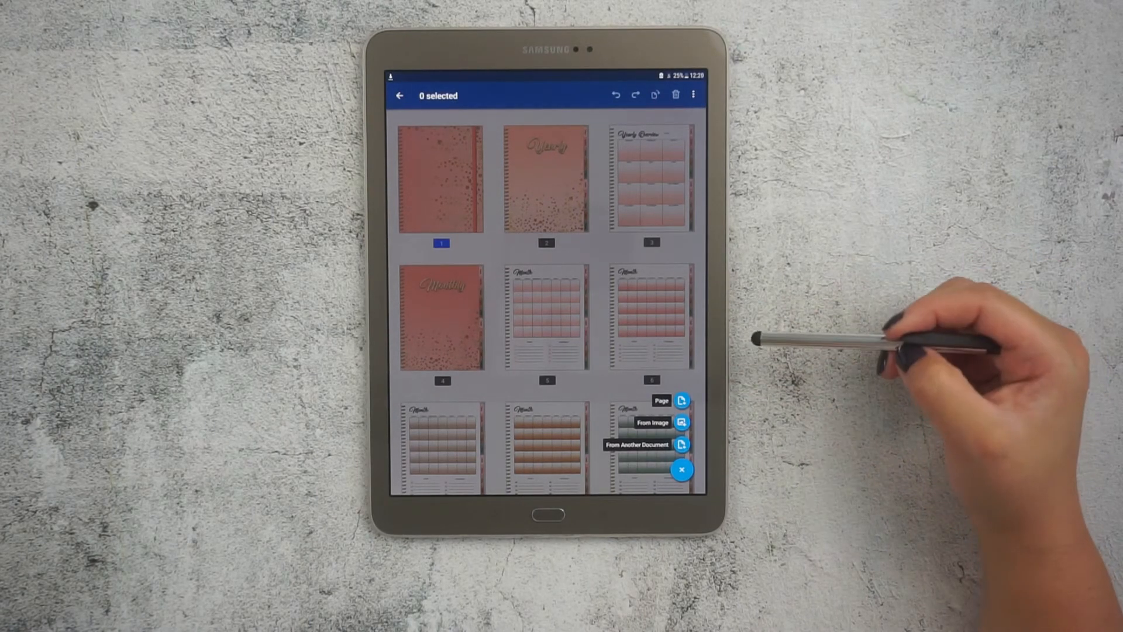
pyautogui.moveTo(746, 347)
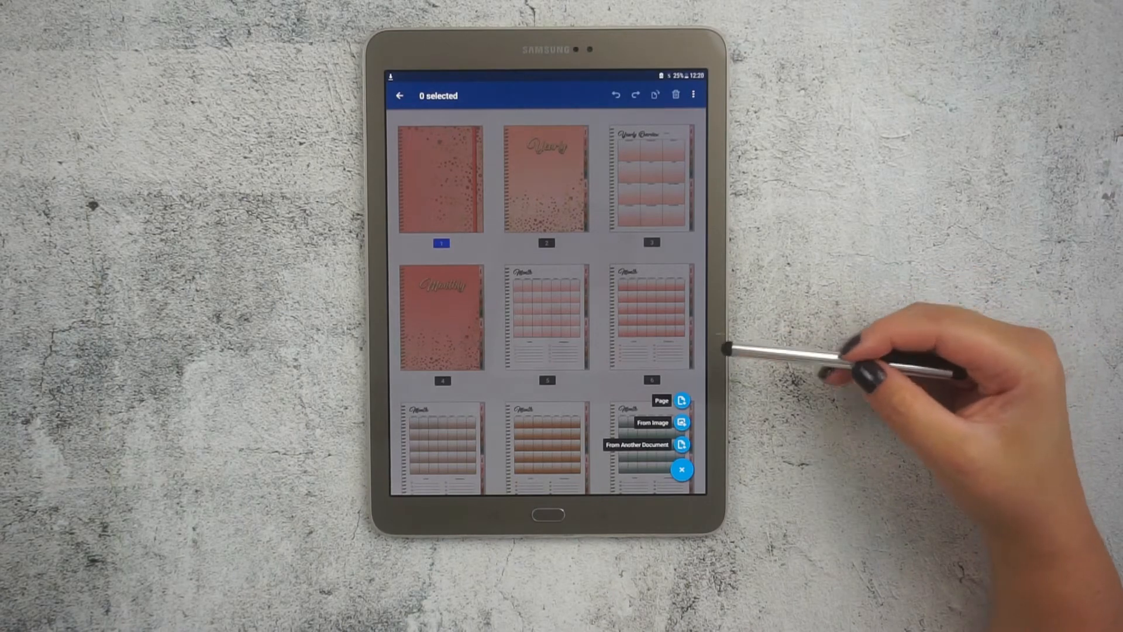
pyautogui.moveTo(681, 423)
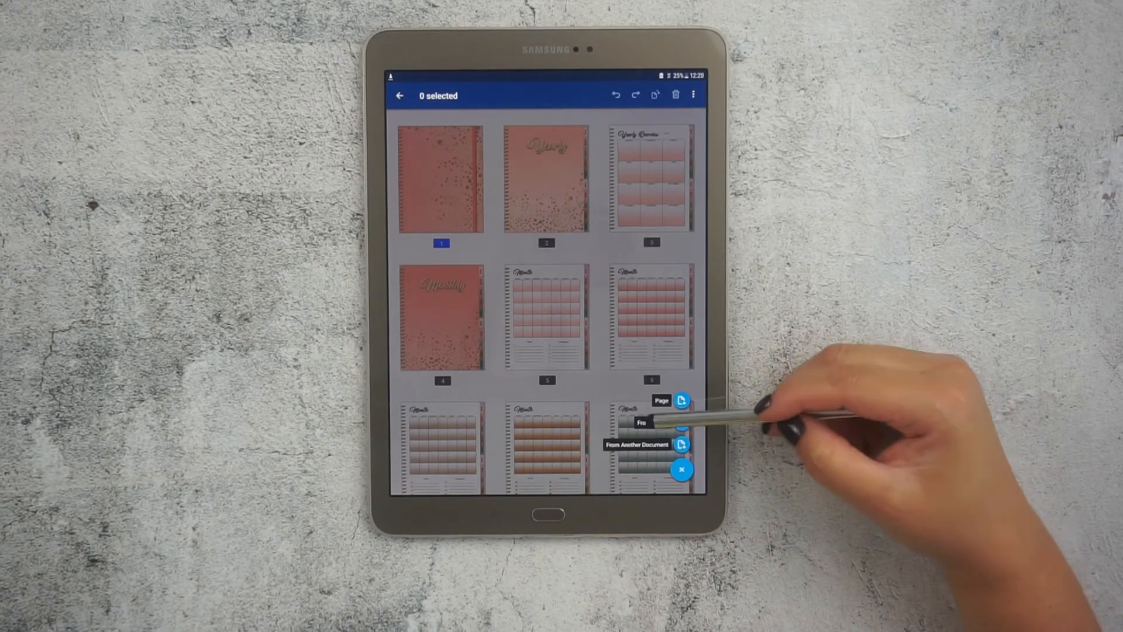
# - Insert the cover image as page 1, then return to viewing the planner
pyautogui.click(681, 469)
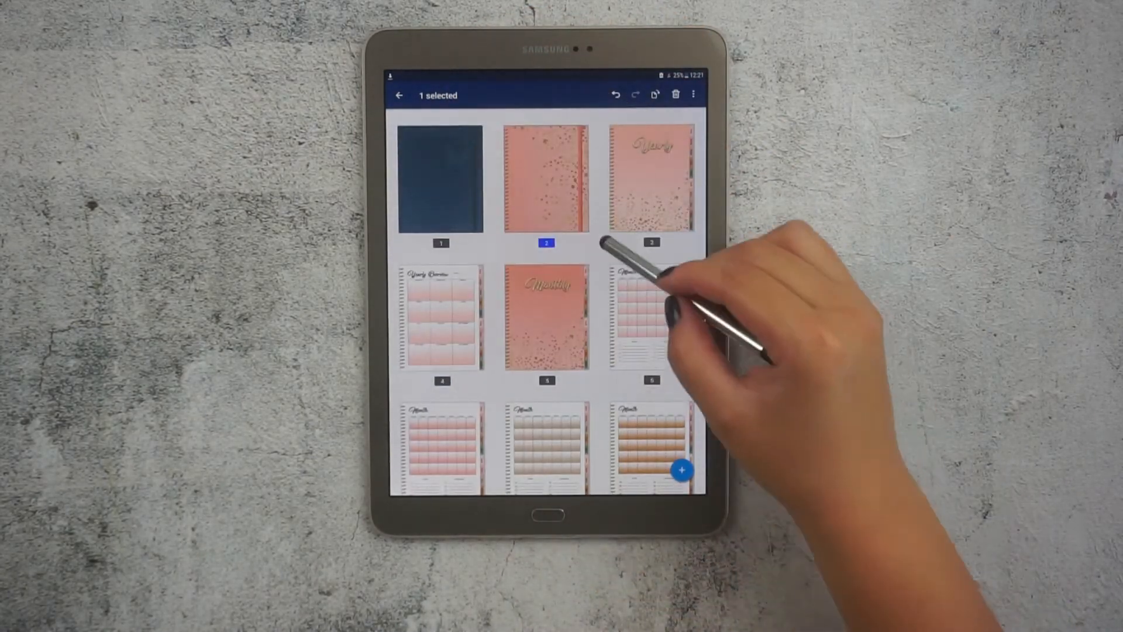
pyautogui.click(547, 179)
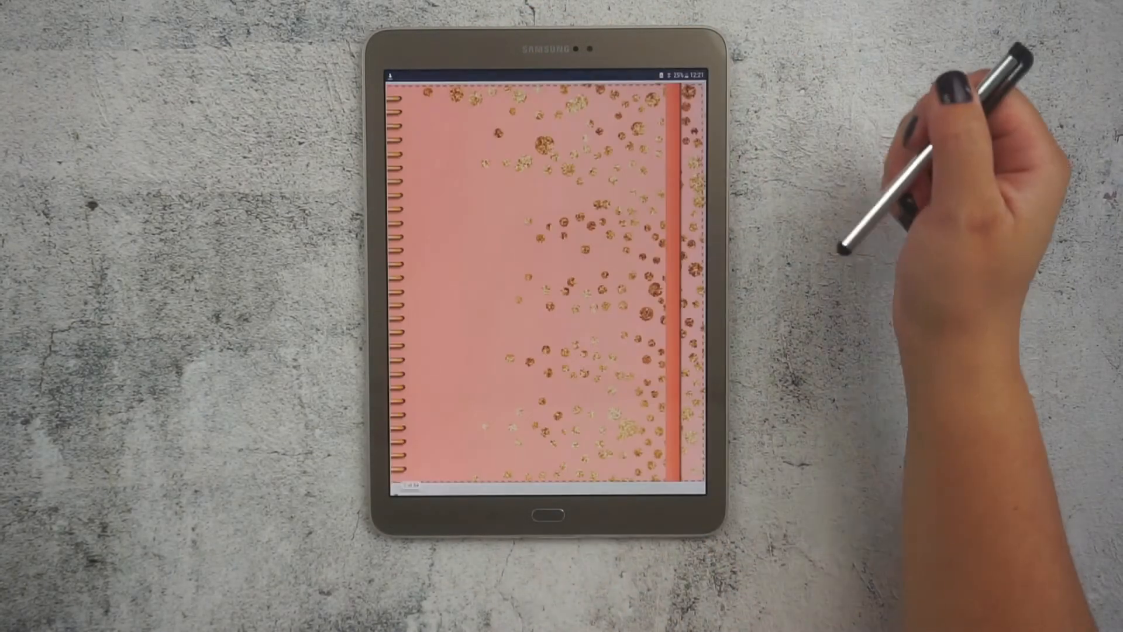